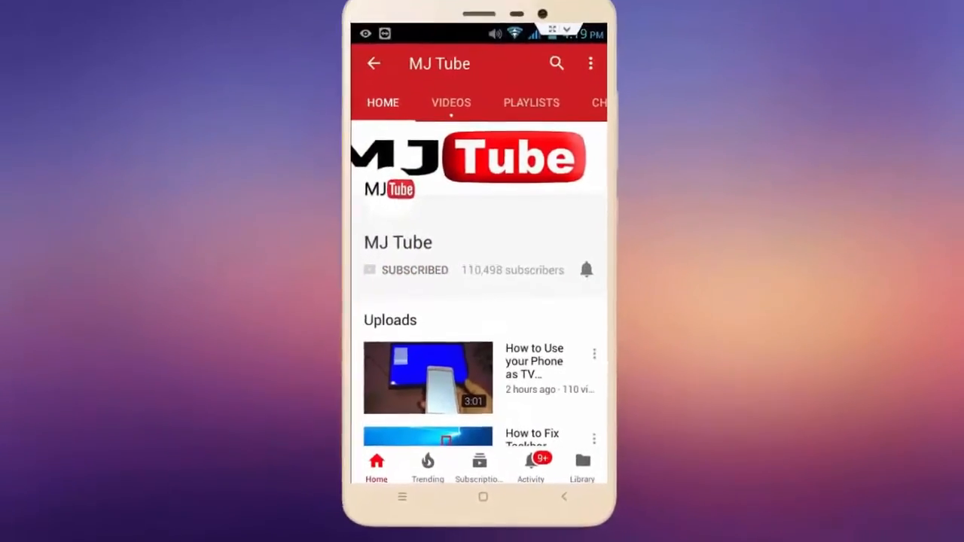
# Step: Launch Google Play Store from the home row and open its Settings page
pyautogui.click(587, 270)
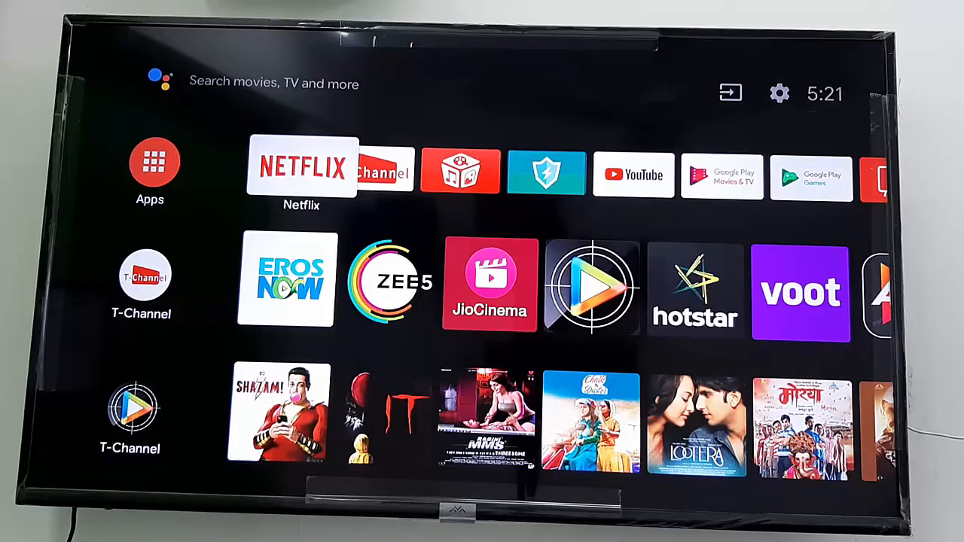
pyautogui.click(160, 83)
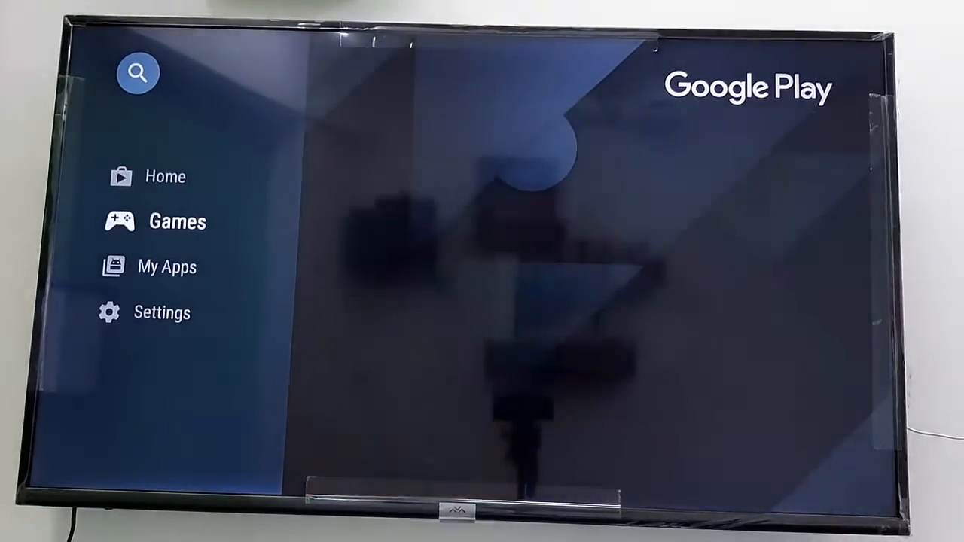
pyautogui.click(168, 267)
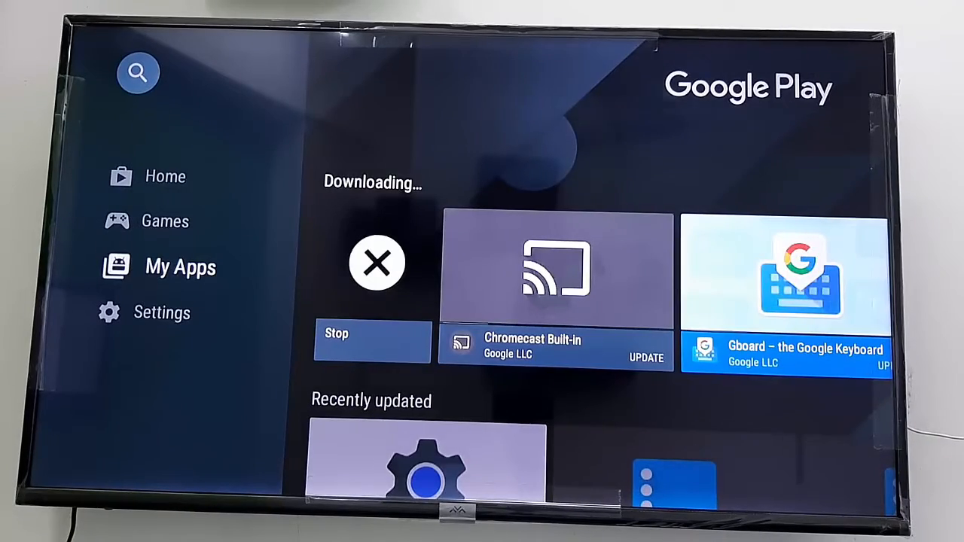
pyautogui.click(161, 312)
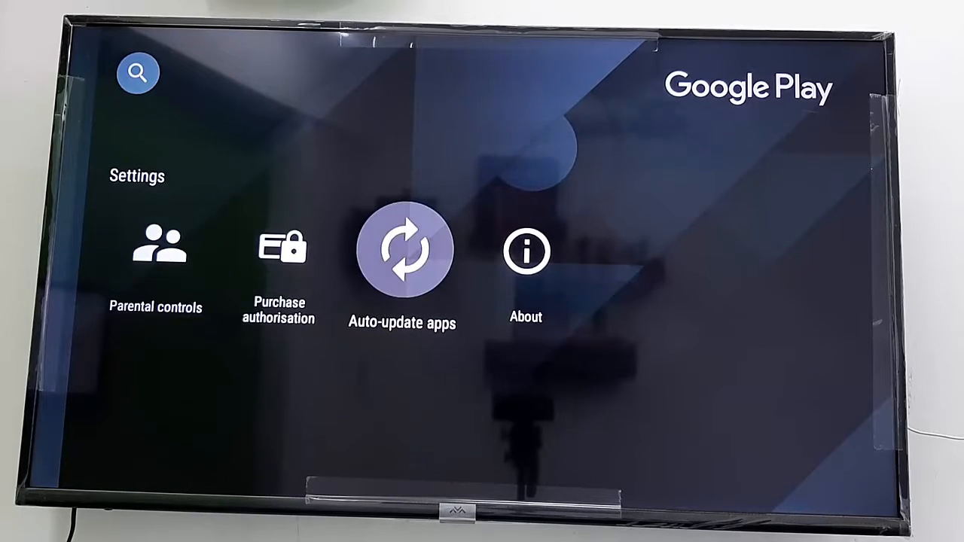
# Step: Set Auto-update apps to 'Do not auto-update apps.'
pyautogui.click(402, 249)
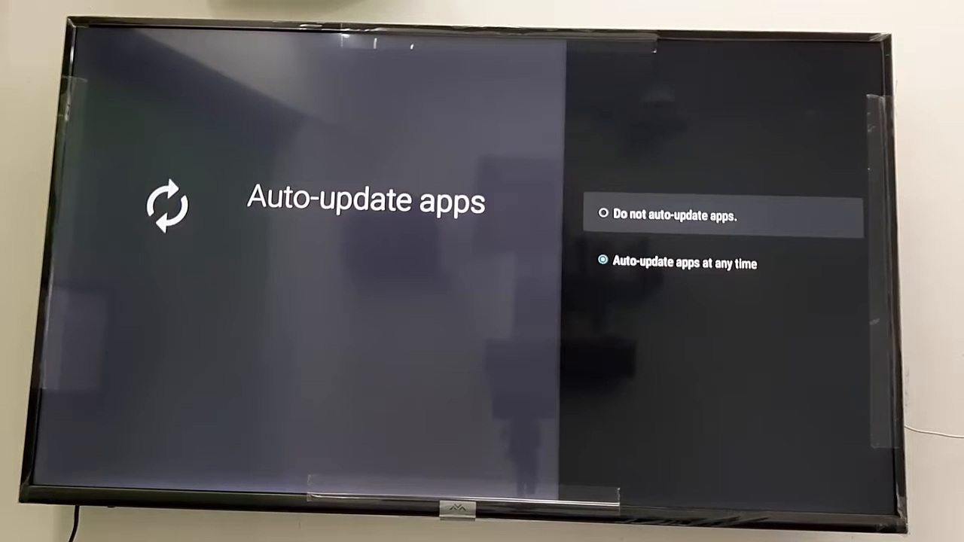
pyautogui.press('down')
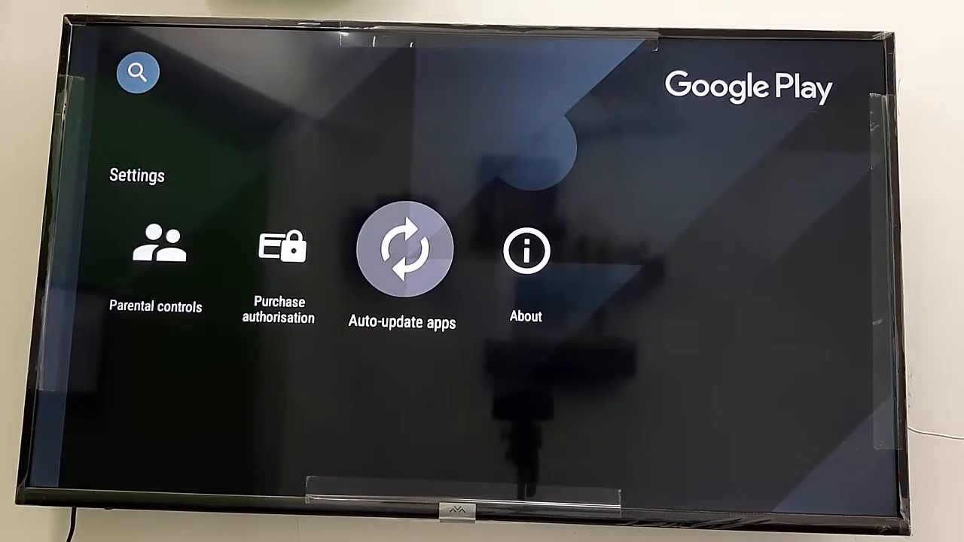
# Step: Go back to the TV home screen and scroll the apps row right to the TV and Play Store tiles
pyautogui.click(401, 249)
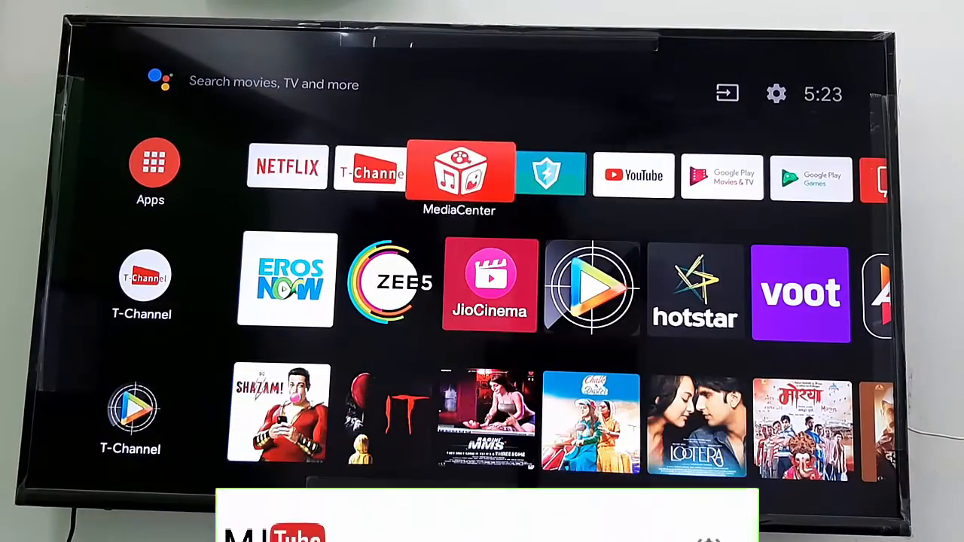
pyautogui.hscroll(3)
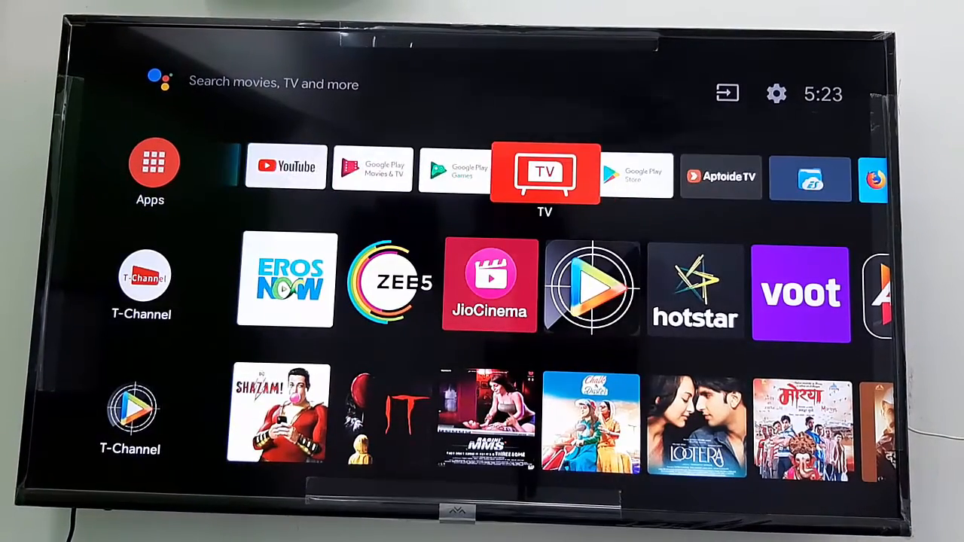